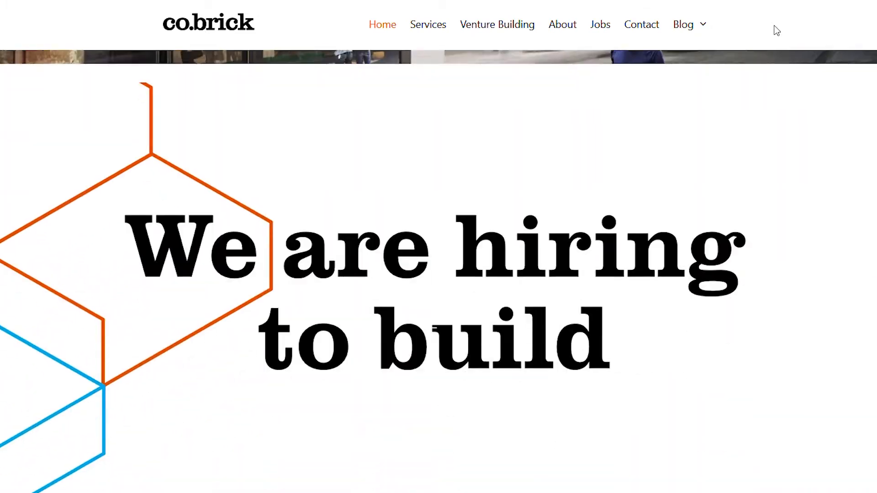
scroll(down, 3)
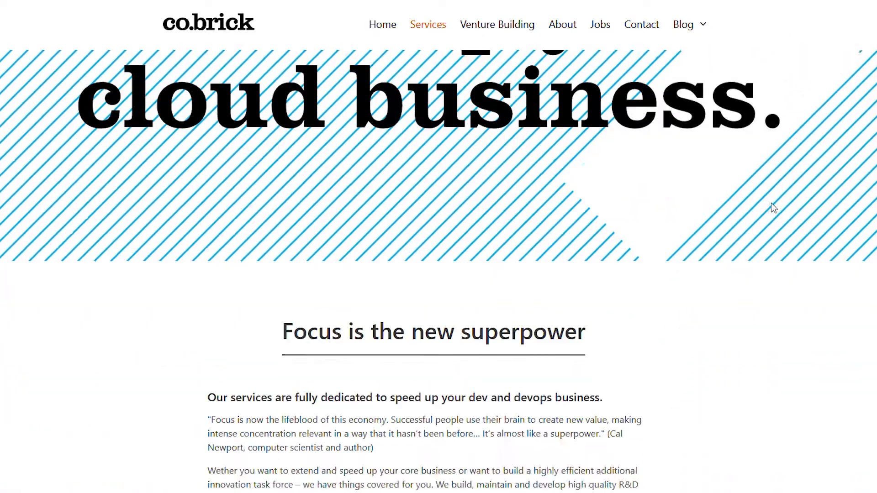
scroll(down, 3)
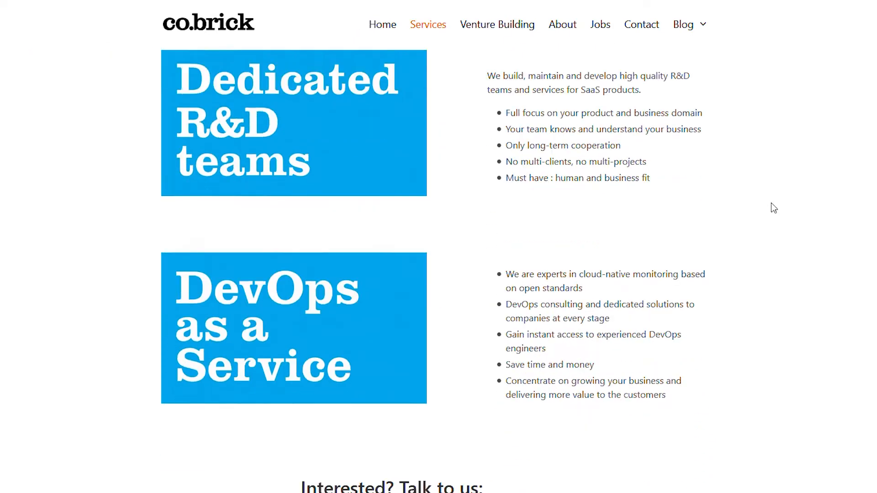